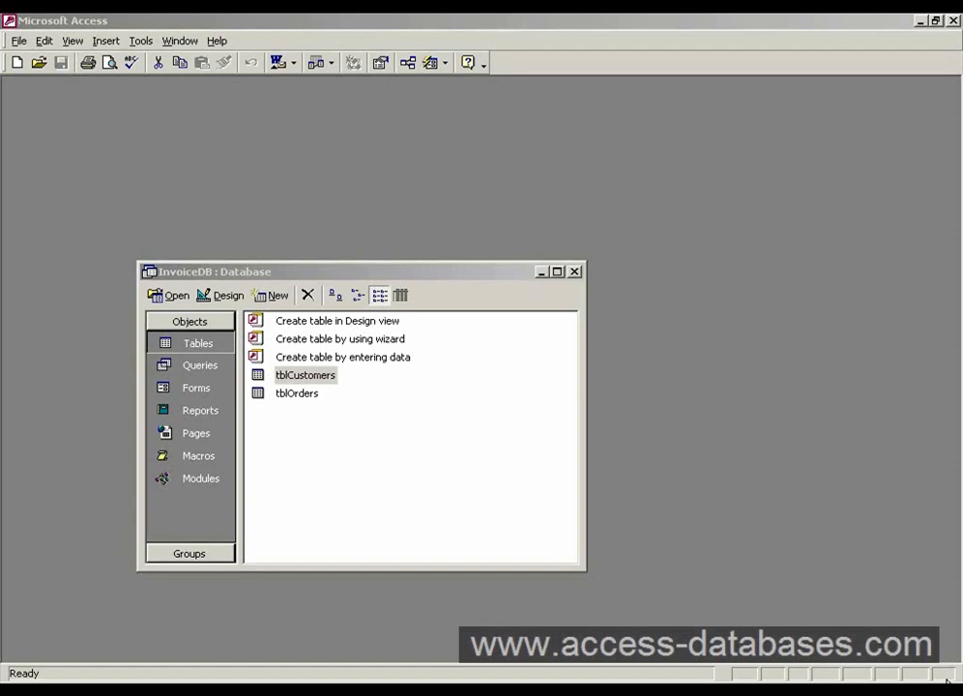
- Open tblOrders in Design view to list its OrderID, CustomerID, Consultant and date fields
left_click(297, 393)
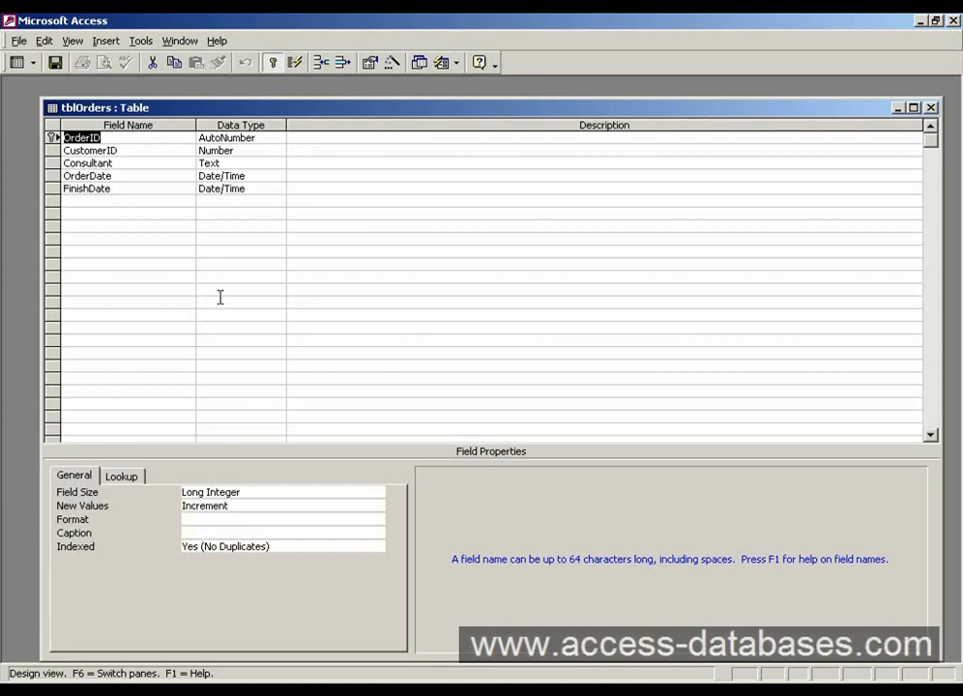
mouse_move(133, 189)
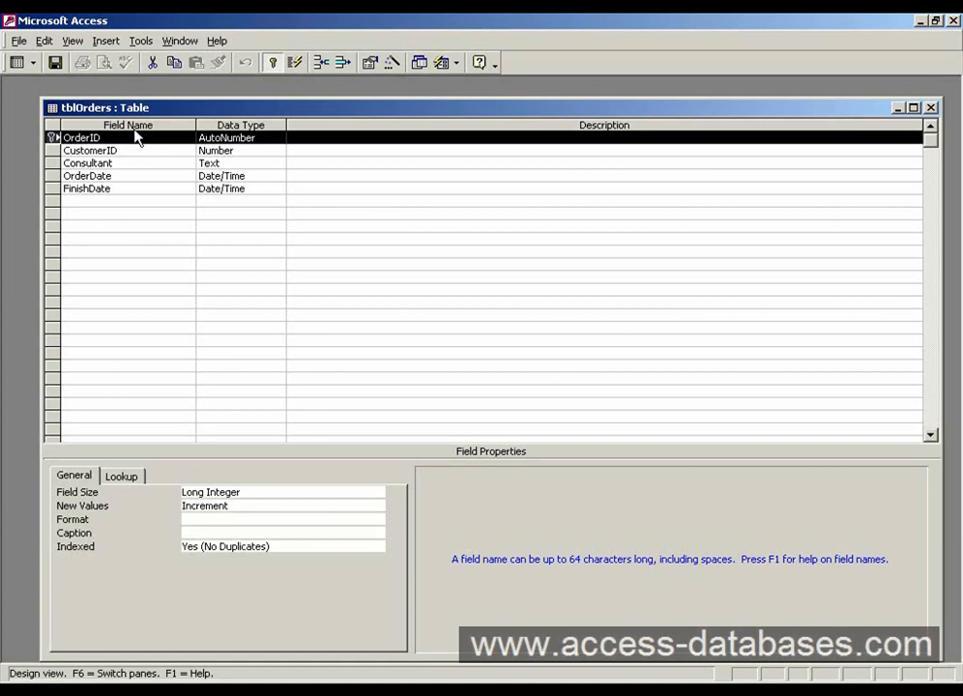
mouse_move(56, 150)
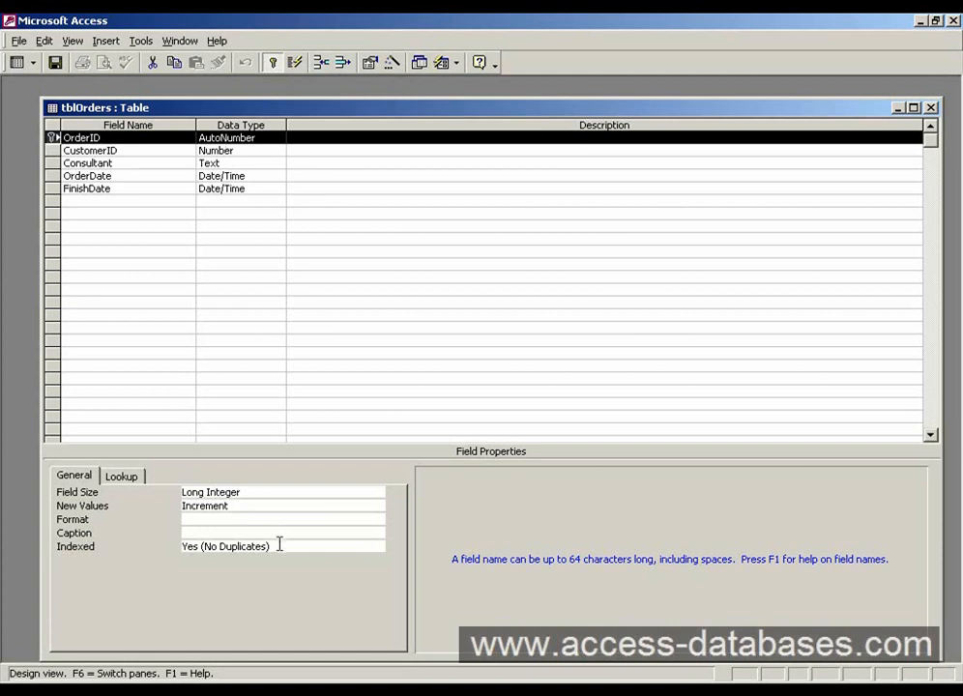
- Check that OrderID's Indexed property is Yes (No Duplicates)
left_click(280, 546)
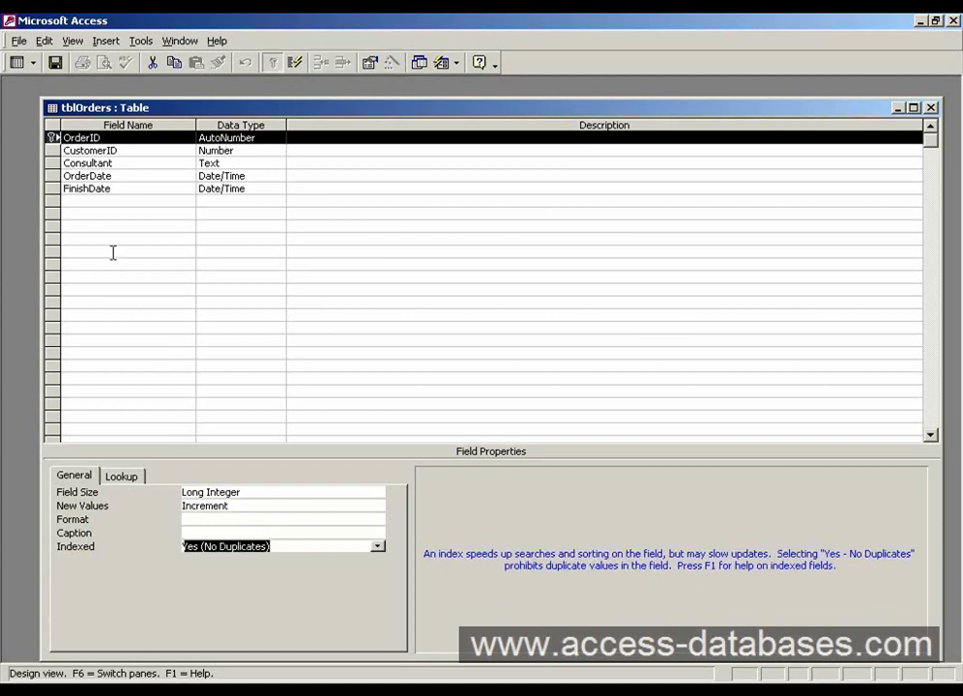
- Select CustomerID to view its properties: Long Integer, default 0, Indexed Yes (Duplicates OK)
left_click(90, 149)
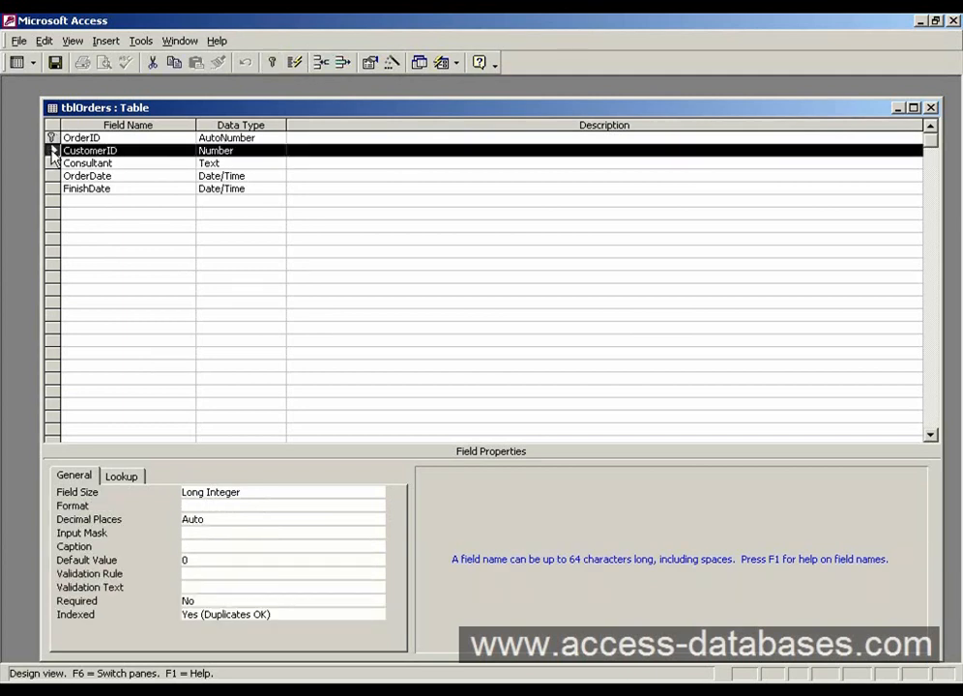
left_click(116, 150)
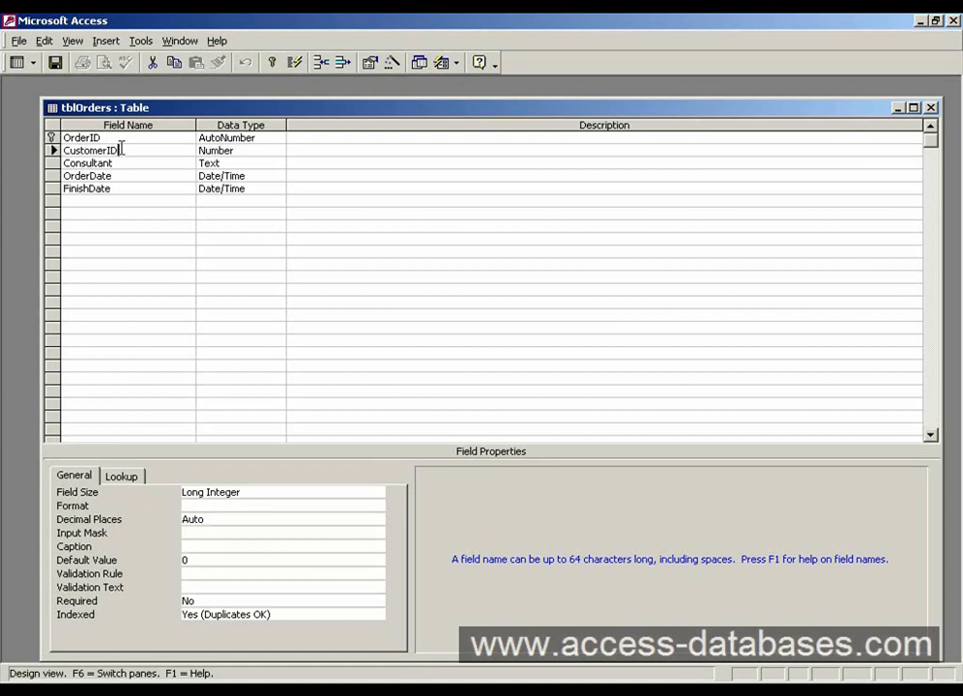